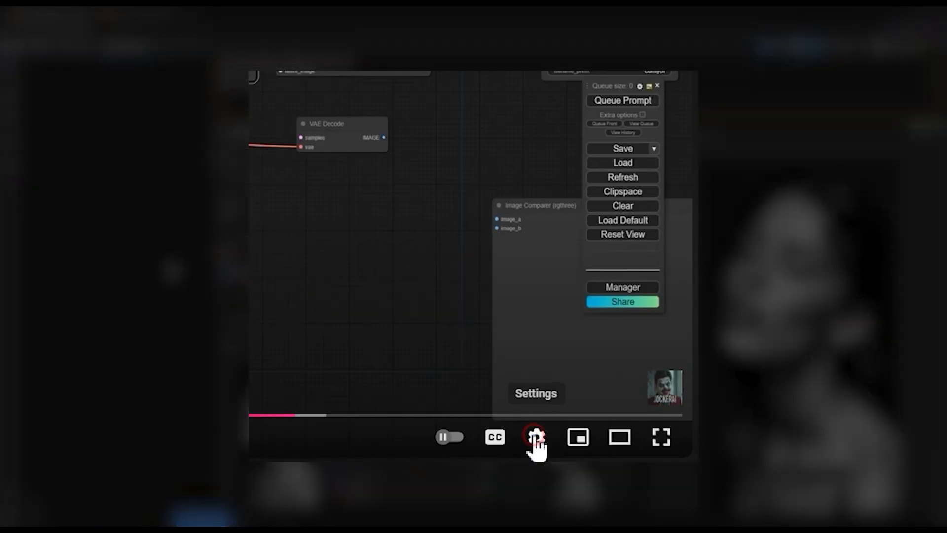
# Switch the tutorial video's playback quality to 1440p60 through the player's gear menu
pyautogui.click(535, 437)
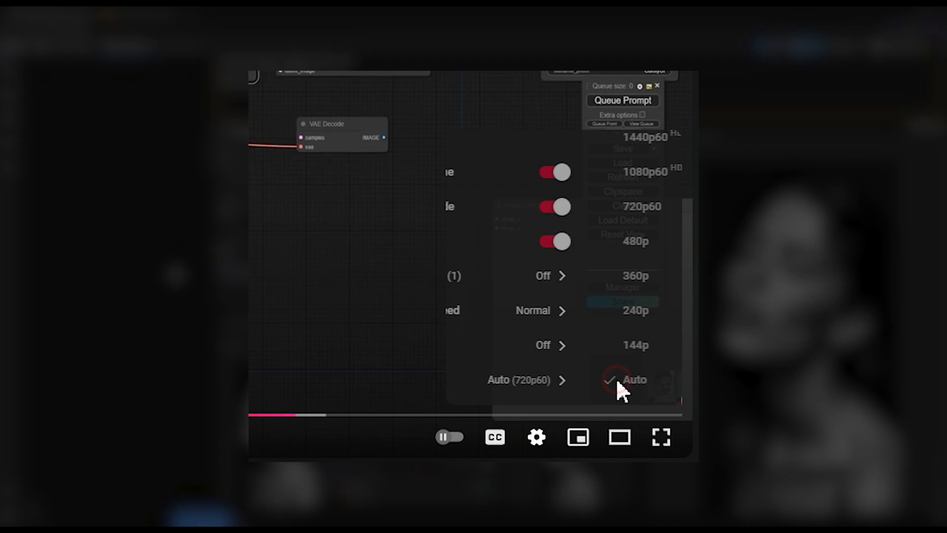
pyautogui.click(634, 379)
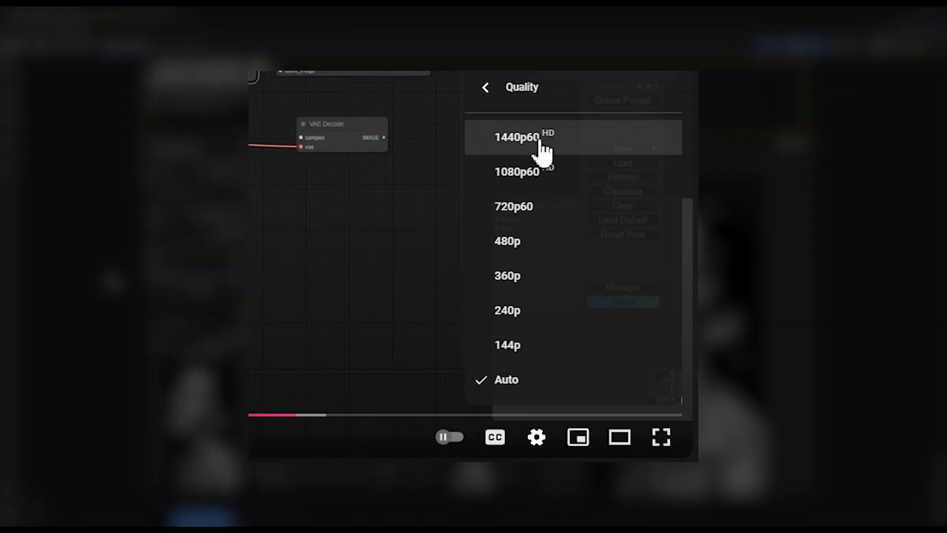
pyautogui.click(516, 137)
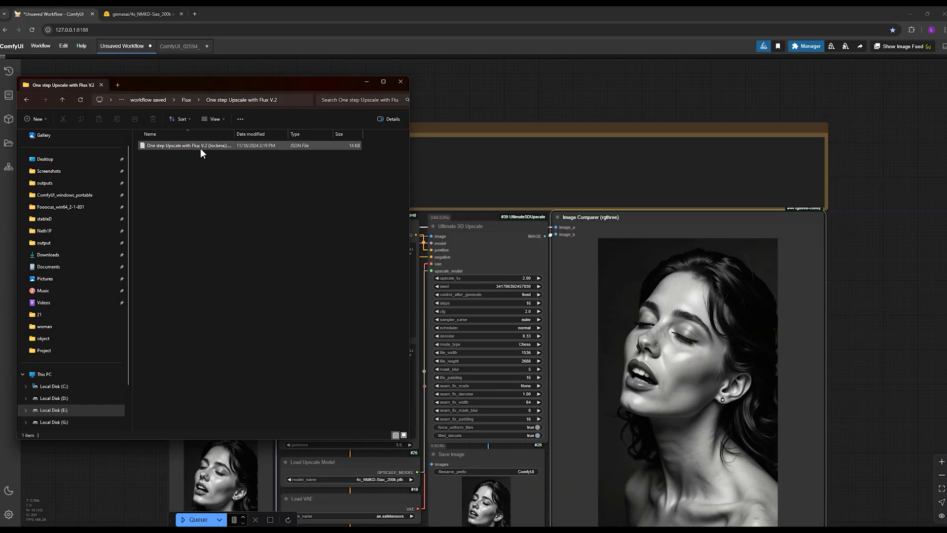
# Drop the 'One step Upscale with Flux V.2' workflow file onto the ComfyUI canvas
pyautogui.click(187, 146)
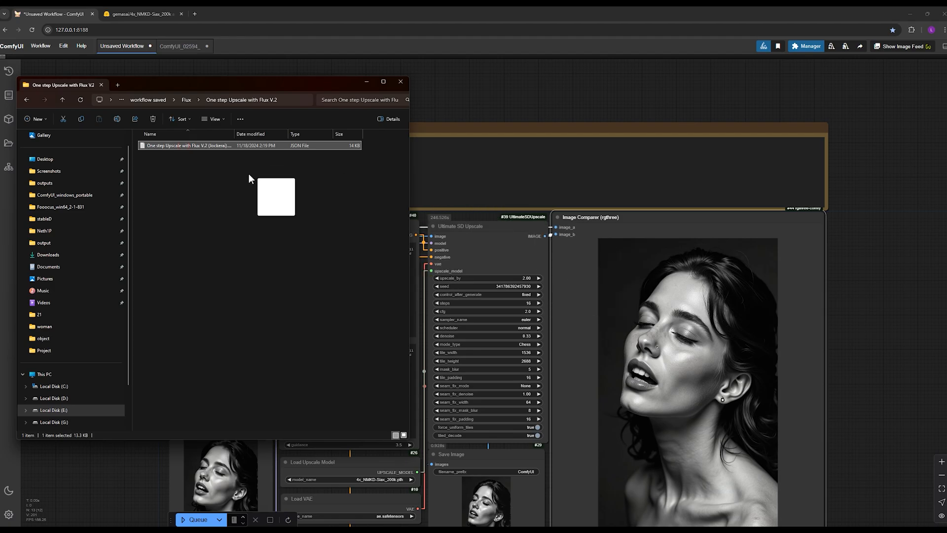
pyautogui.click(400, 81)
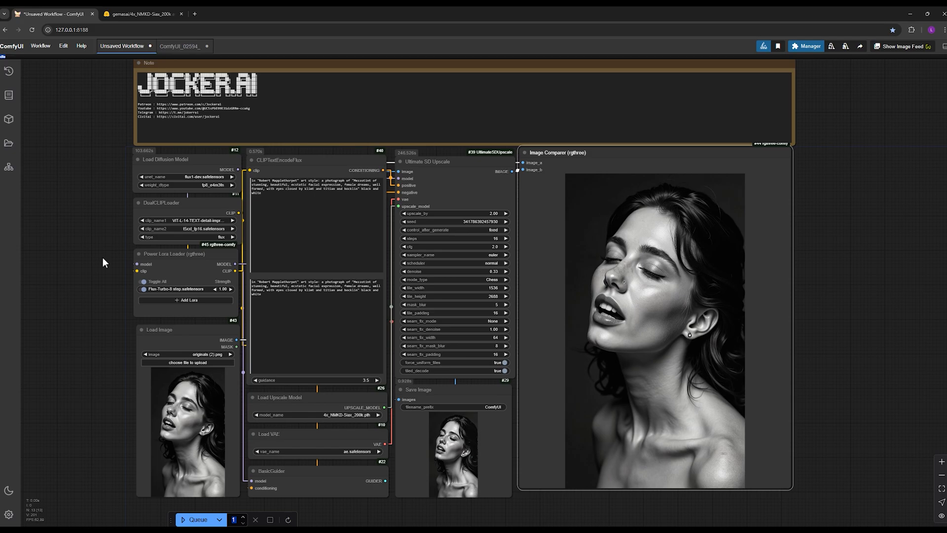
pyautogui.moveTo(295, 403)
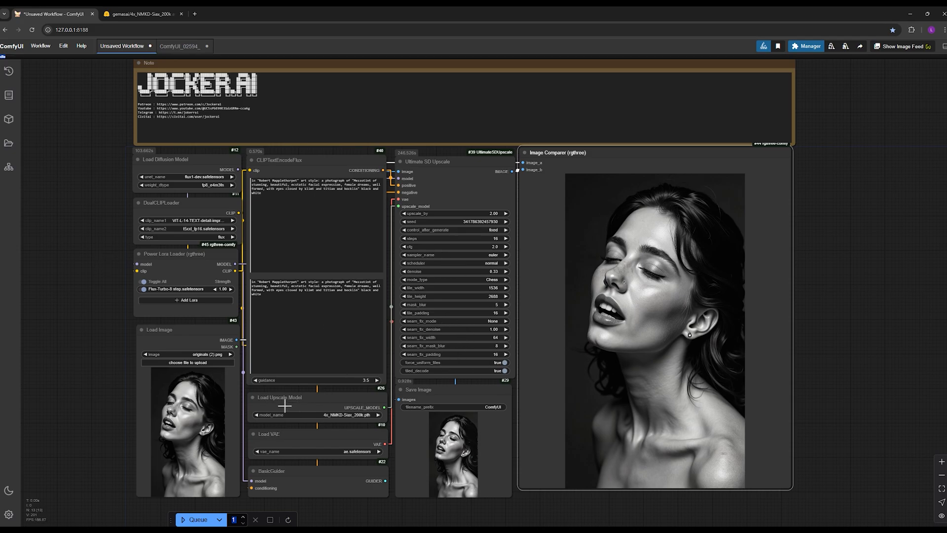
pyautogui.moveTo(524, 249)
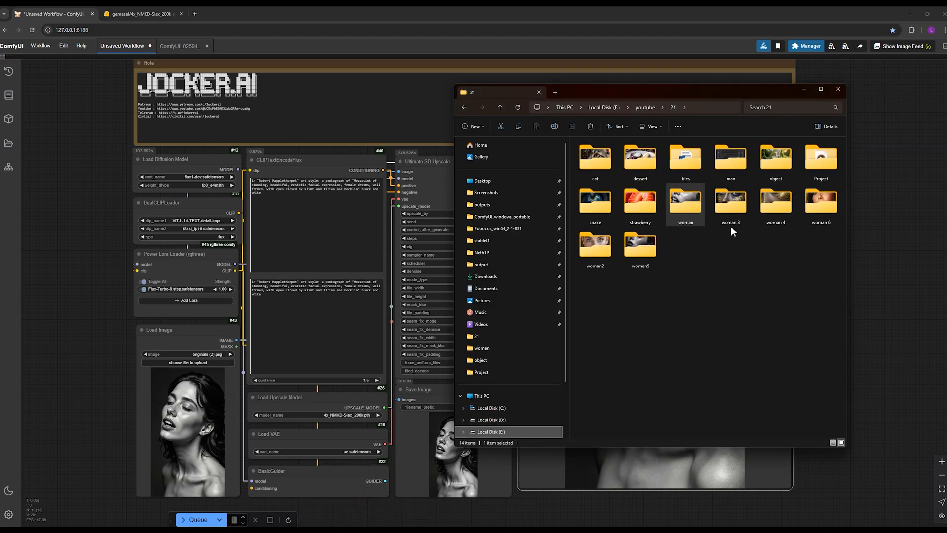
# Browse the 21 image-collection folder, then close File Explorer to return to ComfyUI
pyautogui.press('ctrl+a')
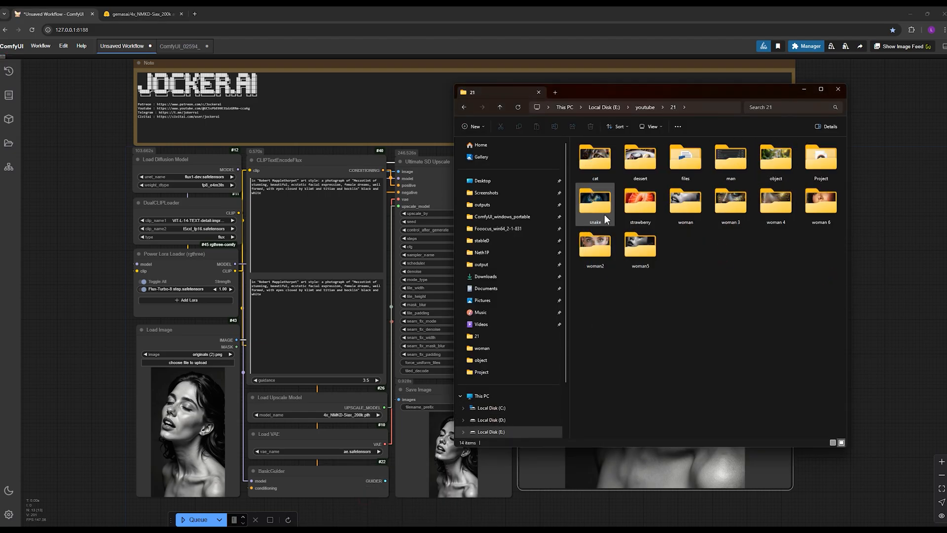
pyautogui.doubleClick(594, 201)
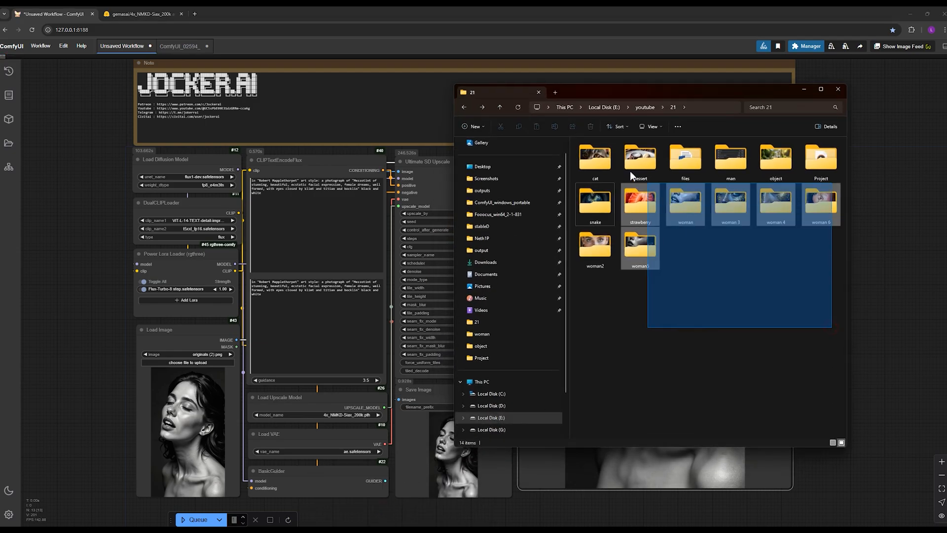
pyautogui.click(838, 89)
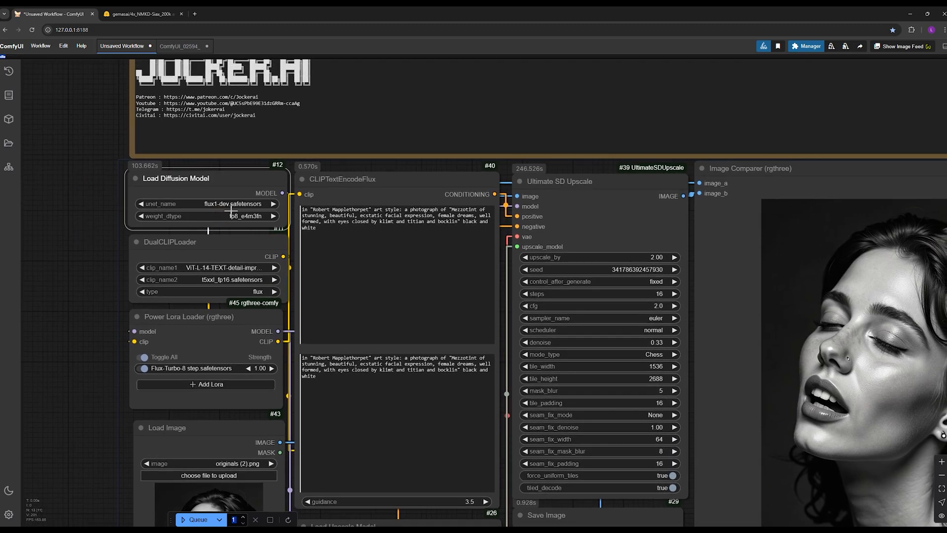
pyautogui.click(208, 204)
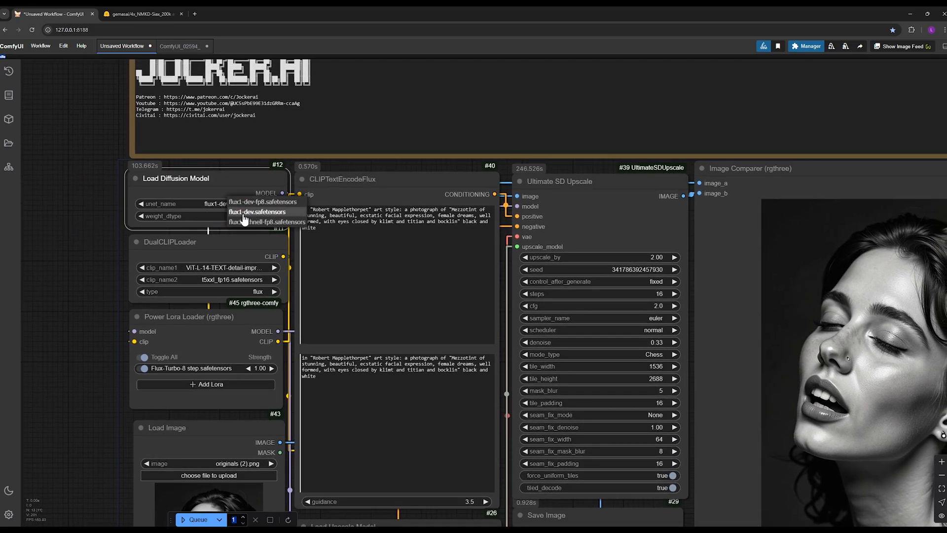
pyautogui.click(256, 212)
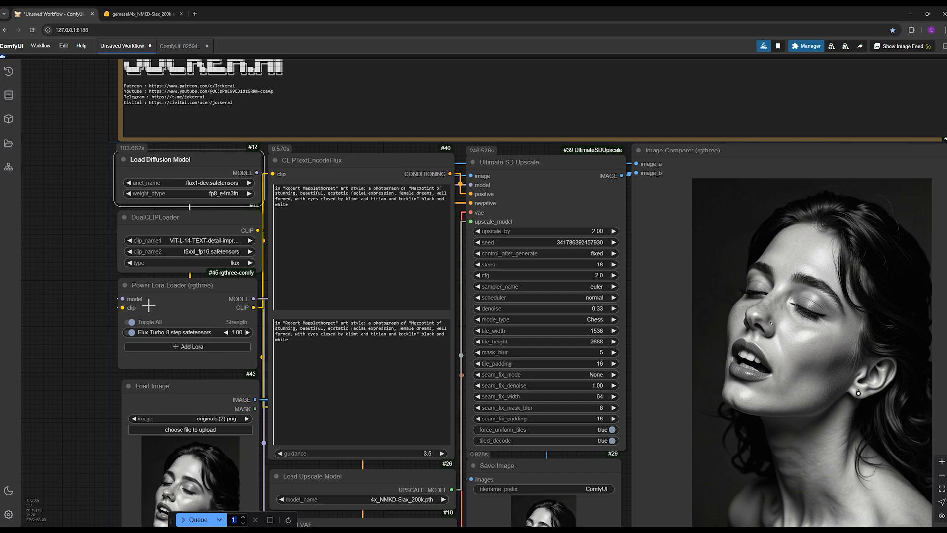
pyautogui.moveTo(119, 288)
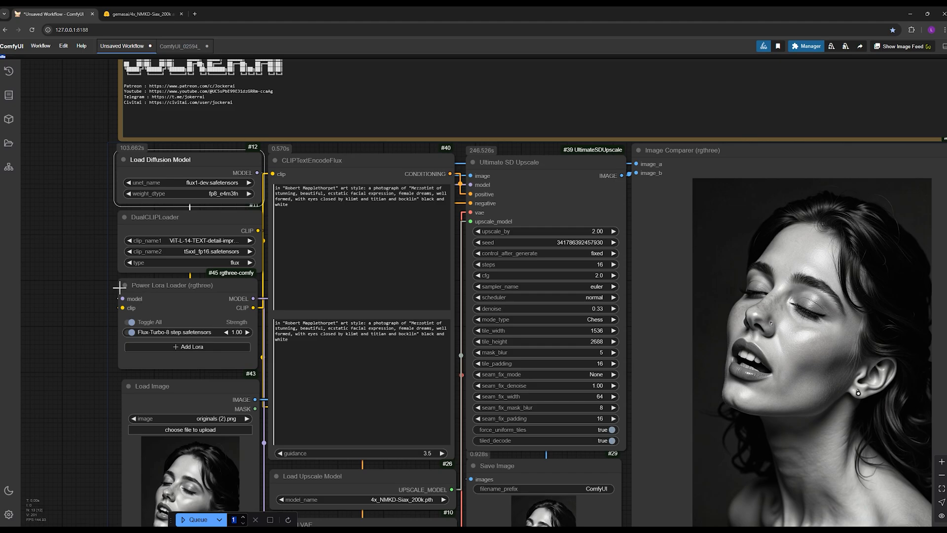
pyautogui.moveTo(92, 316)
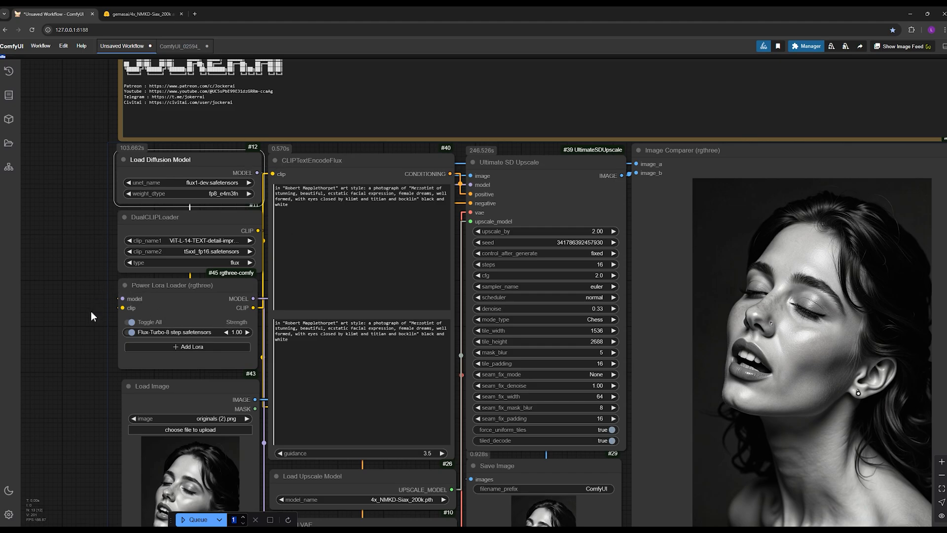
pyautogui.click(141, 14)
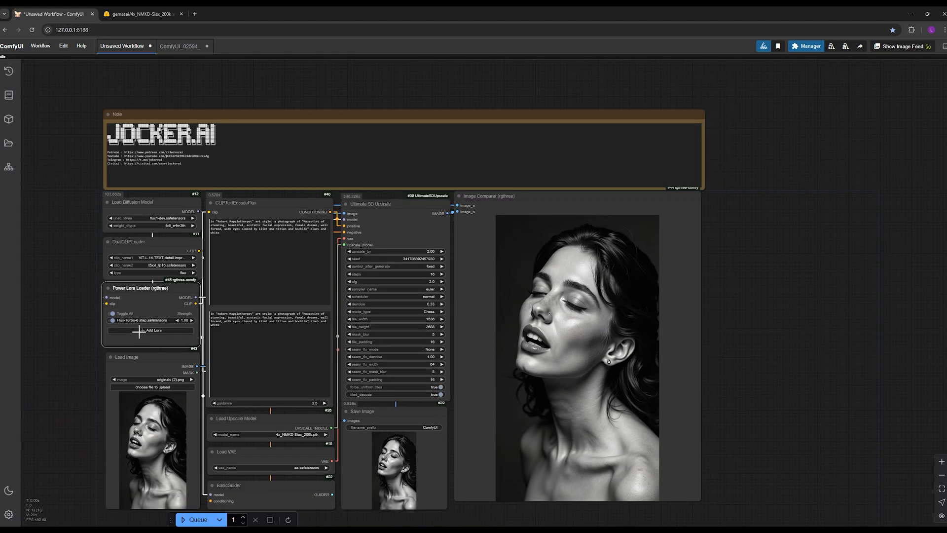
# Put originals (2).png from the woman folder into the Load Image node
pyautogui.scroll(-3)
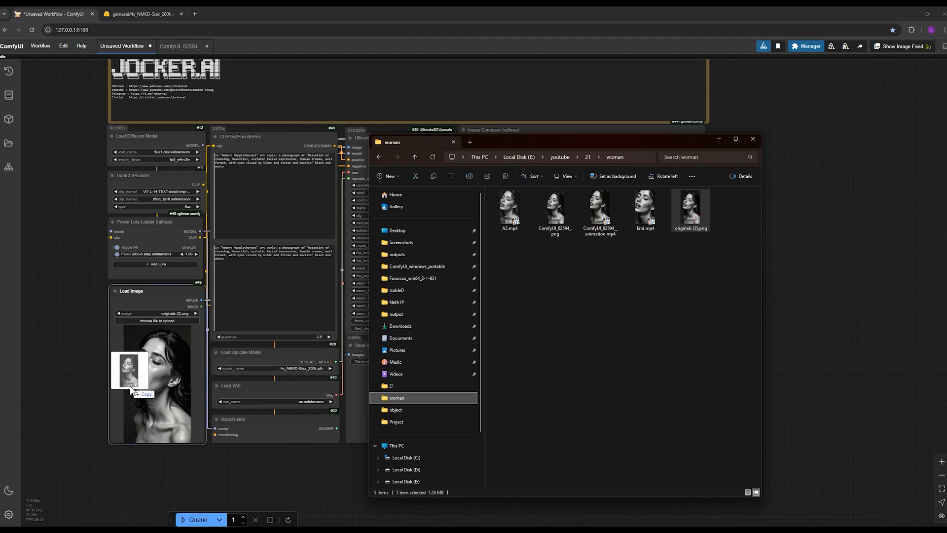
pyautogui.click(752, 138)
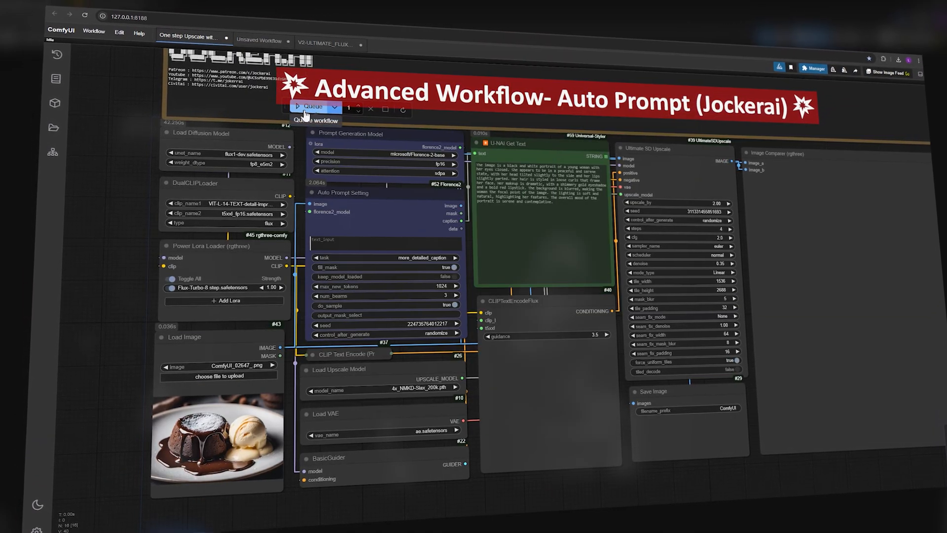
pyautogui.click(313, 106)
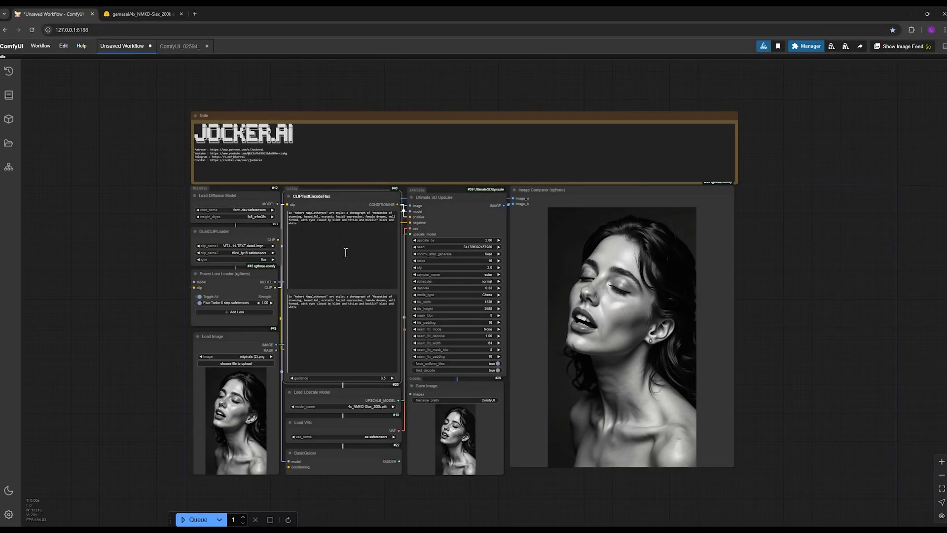
pyautogui.tripleClick(342, 302)
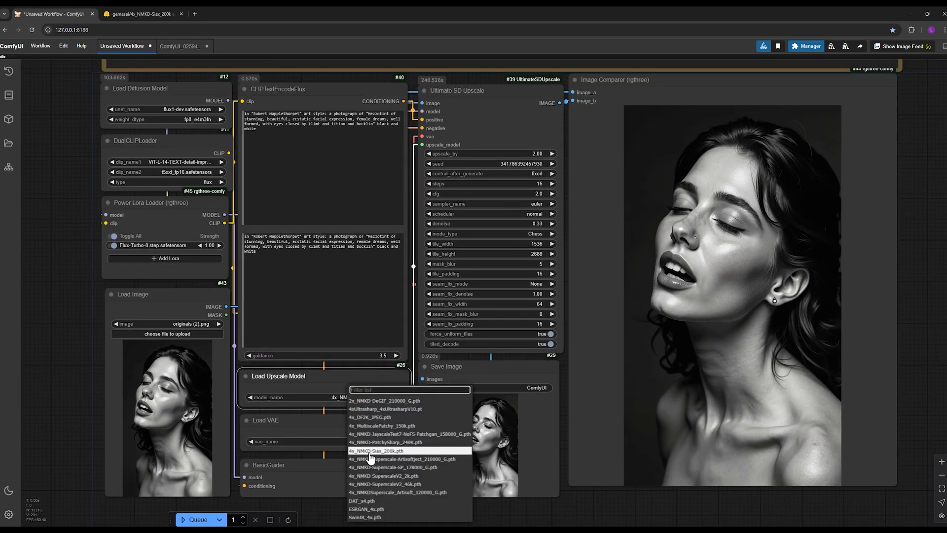
pyautogui.click(376, 450)
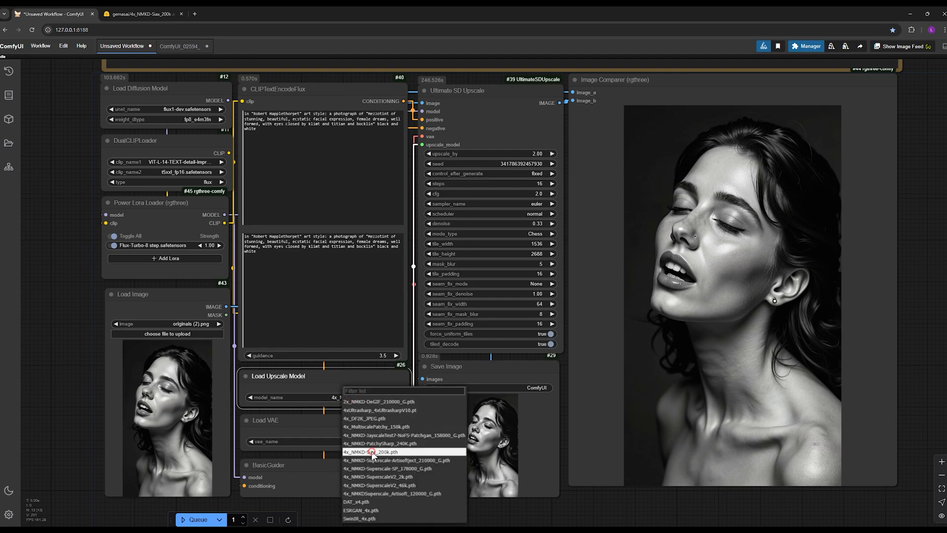
pyautogui.click(373, 452)
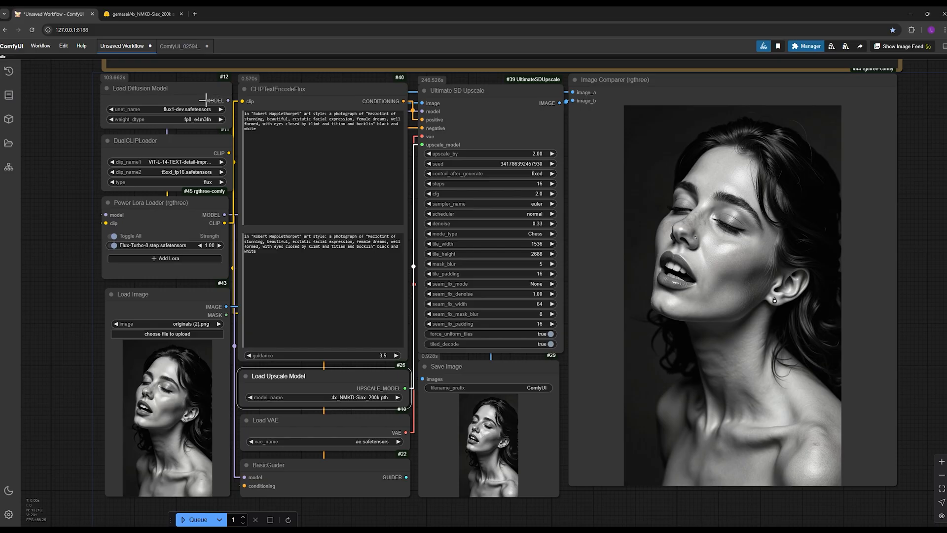
pyautogui.click(142, 13)
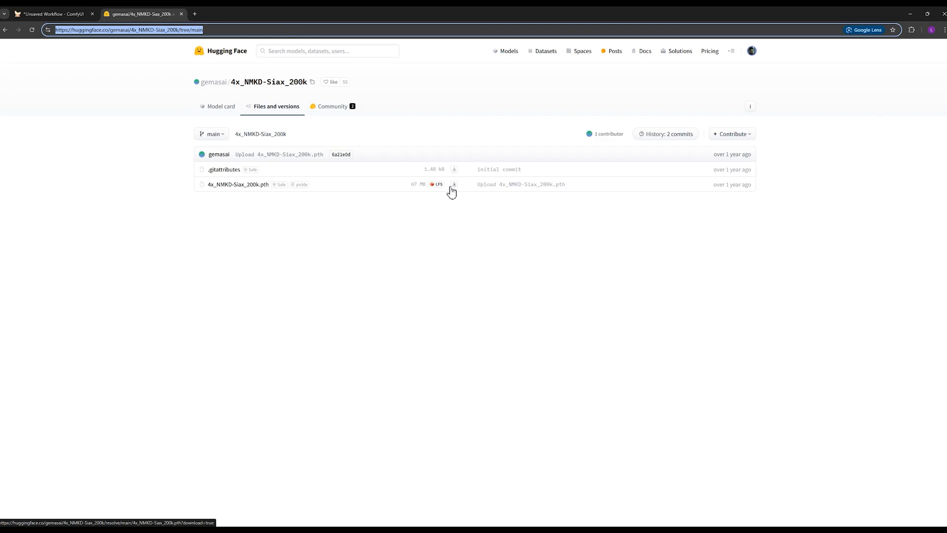
# Download 4x_NMKD-Siax_200k.pth from the model's Files and versions tab
pyautogui.click(453, 184)
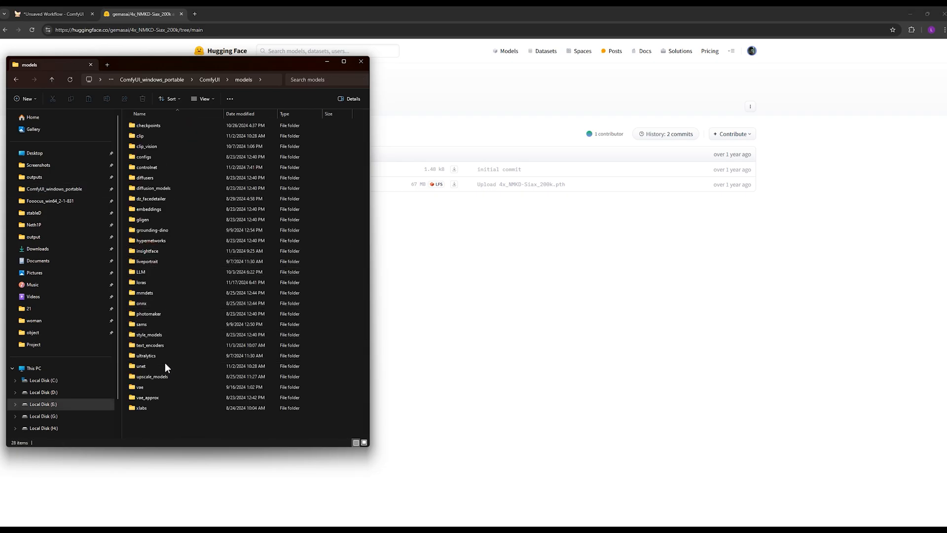
# Open ComfyUI's models > upscale_models folder to find 4x_NMKD-Siax_200k.pth
pyautogui.doubleClick(152, 377)
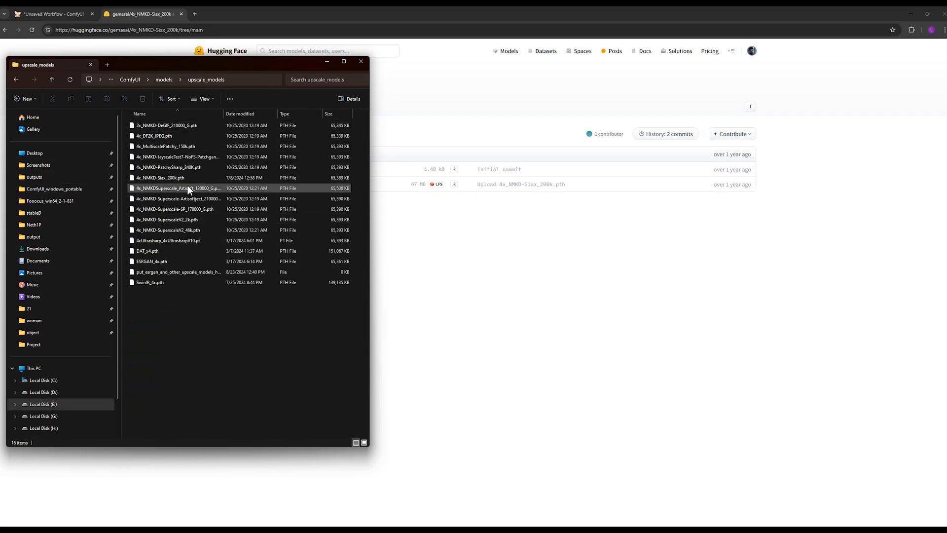
pyautogui.click(160, 178)
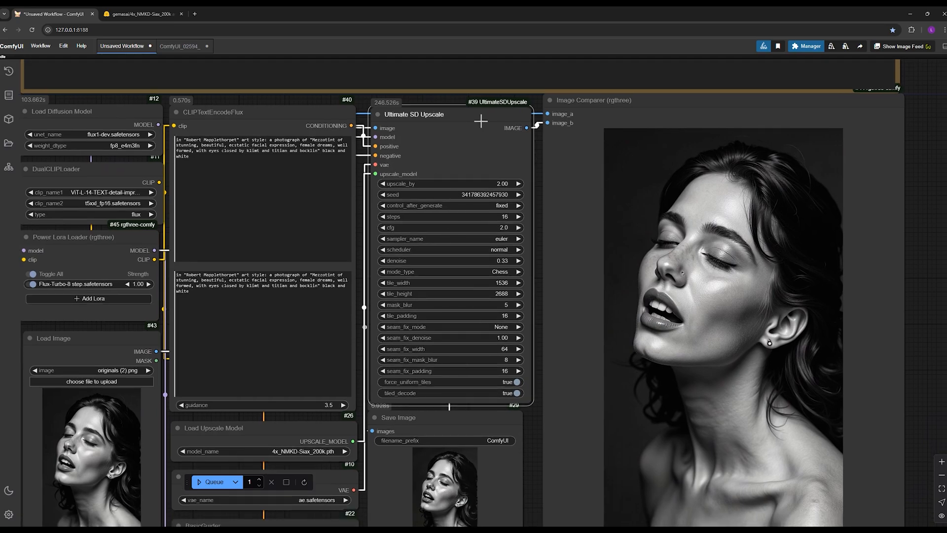
pyautogui.moveTo(450, 200)
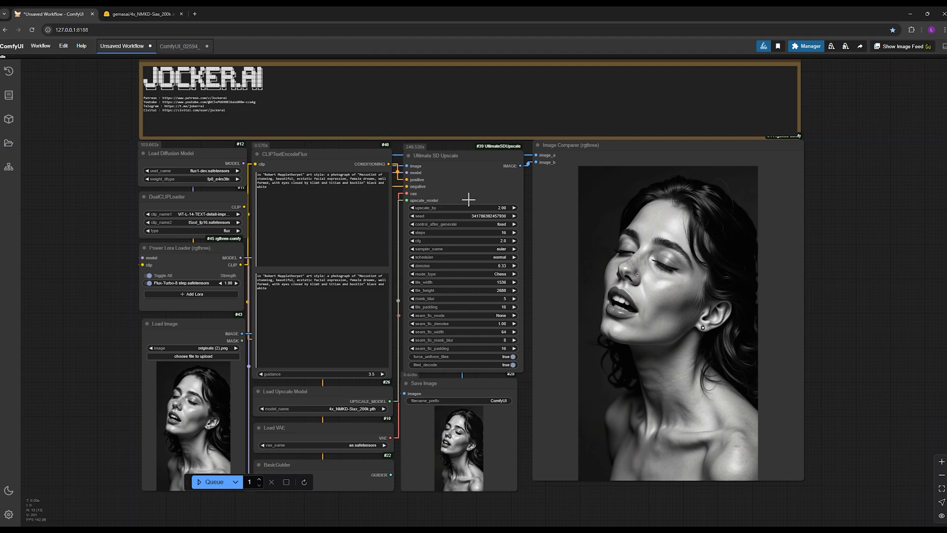
pyautogui.moveTo(564, 292)
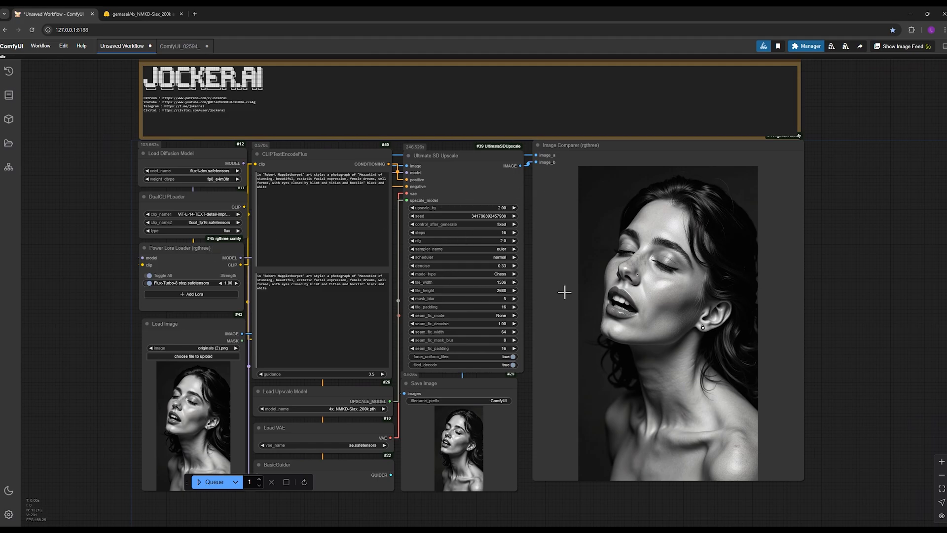
pyautogui.moveTo(684, 498)
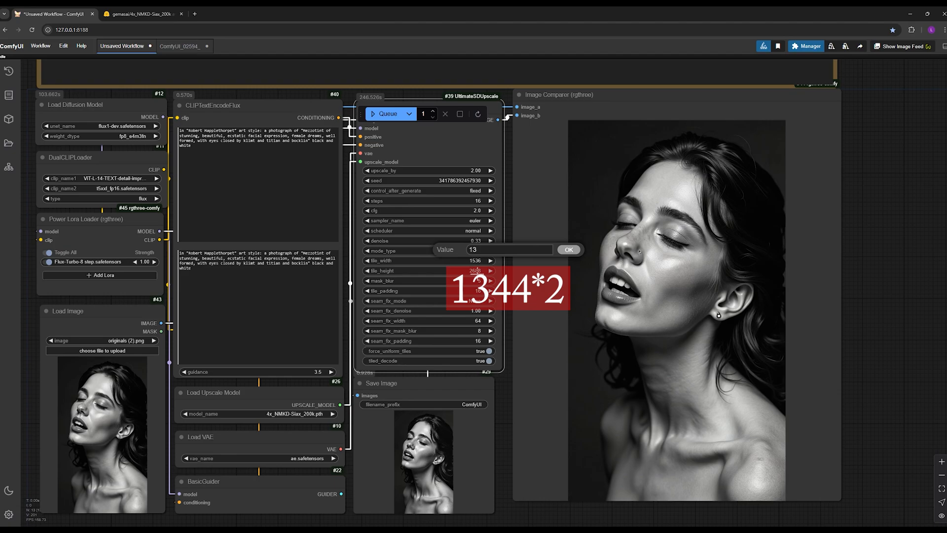
# Enter 1344*2 (2688) as the Ultimate SD Upscale tile size and confirm it
pyautogui.write('1344')
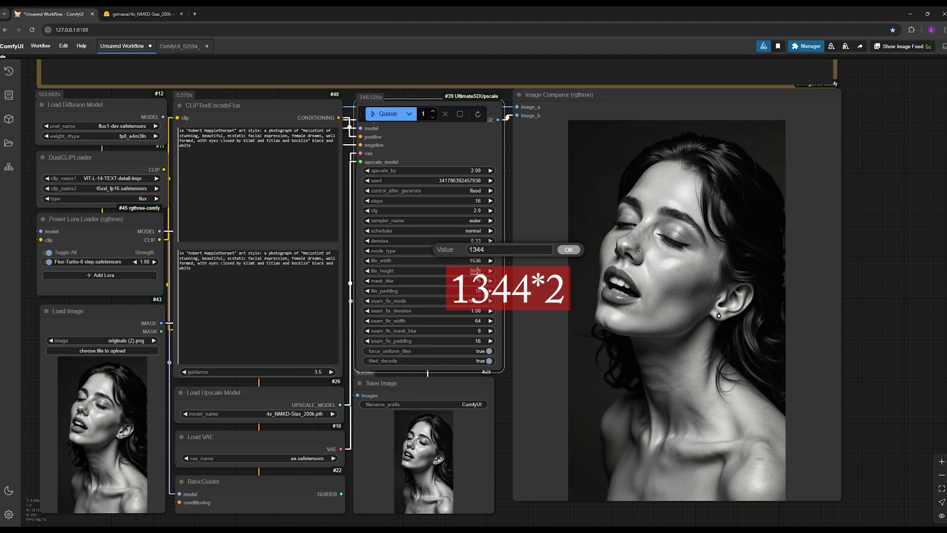
pyautogui.write('*2')
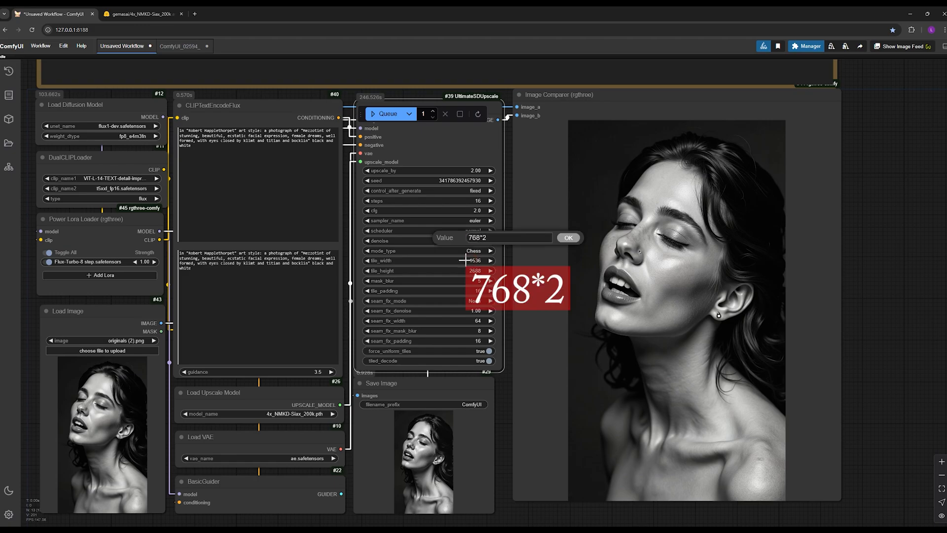
pyautogui.click(567, 237)
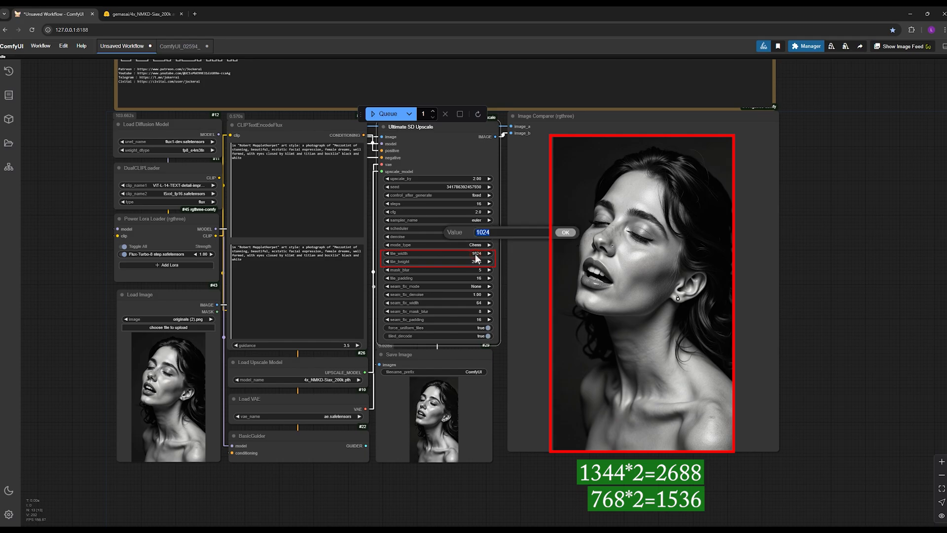
# Enter 768 as the new tile_width value in place of 1024
pyautogui.write('768')
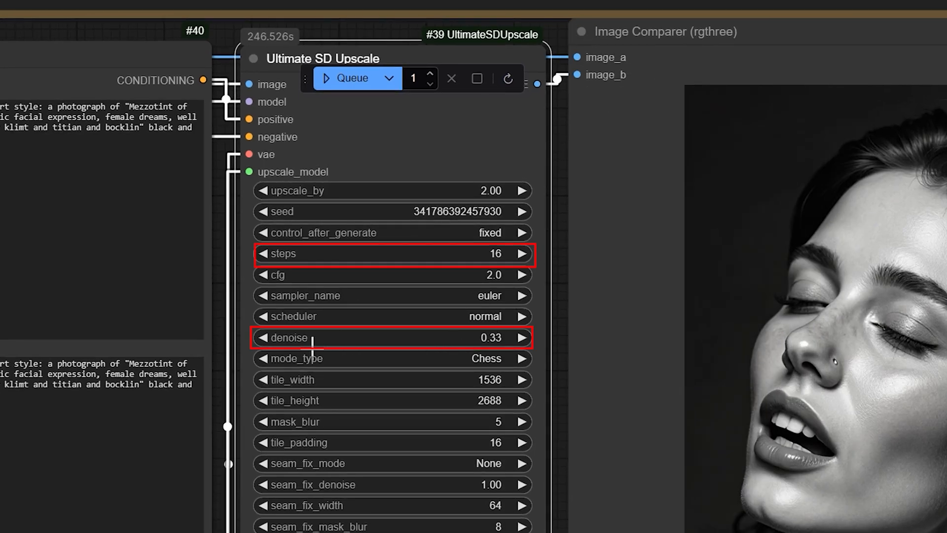
pyautogui.moveTo(320, 130)
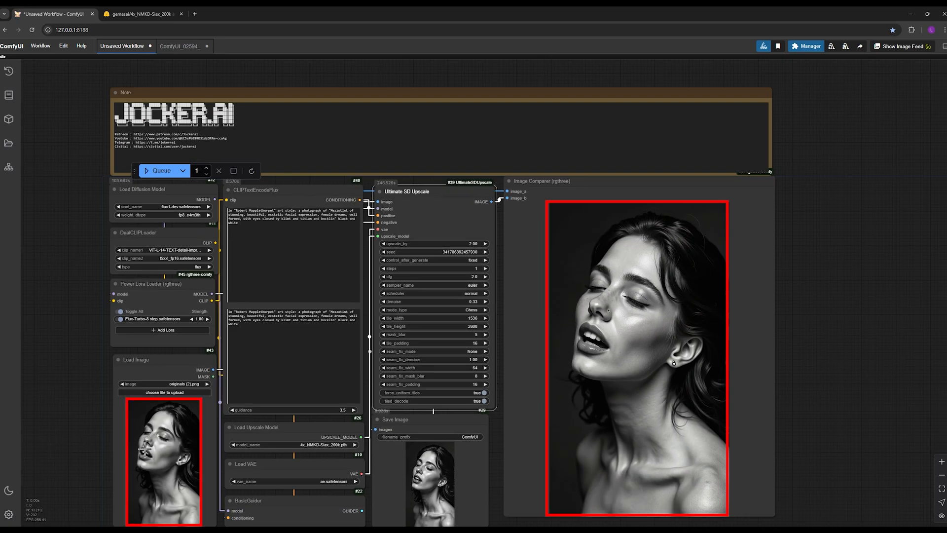
pyautogui.scroll(-3)
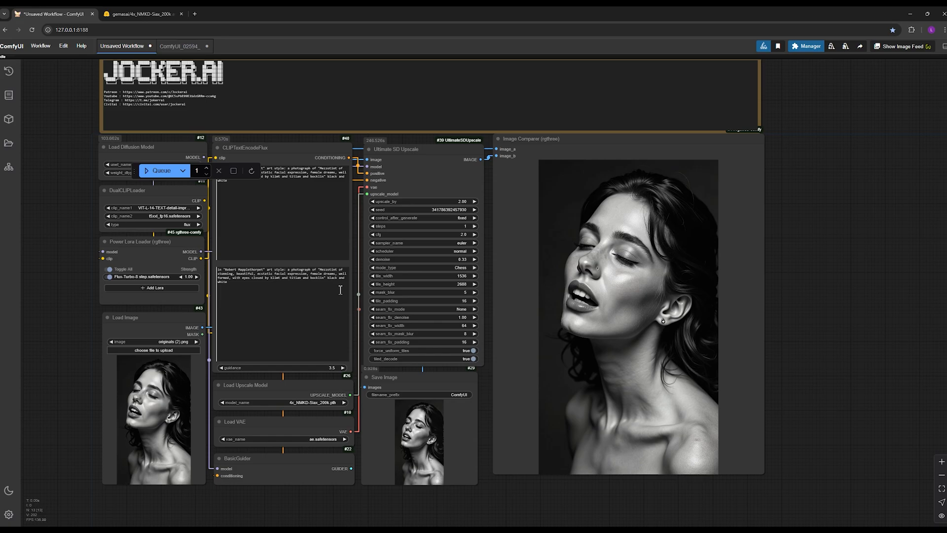
pyautogui.moveTo(159, 424)
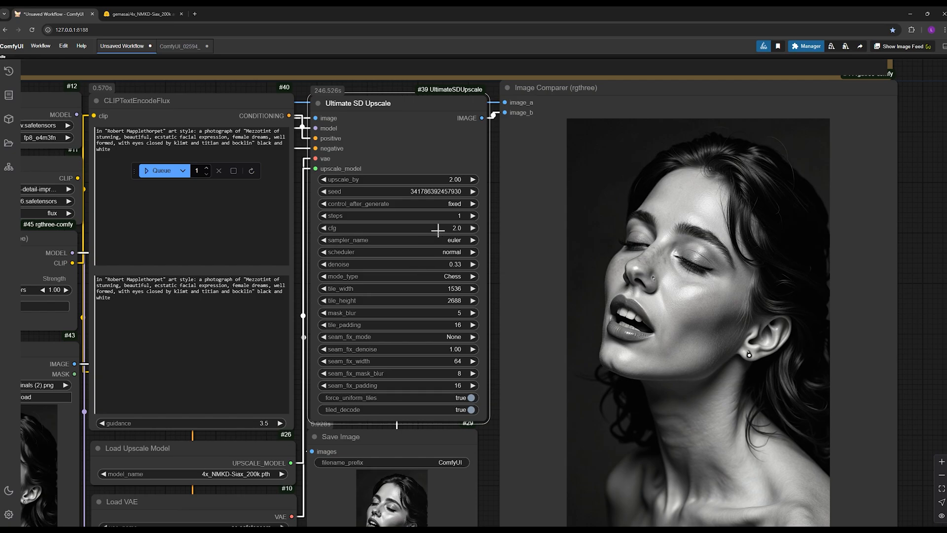
pyautogui.moveTo(527, 191)
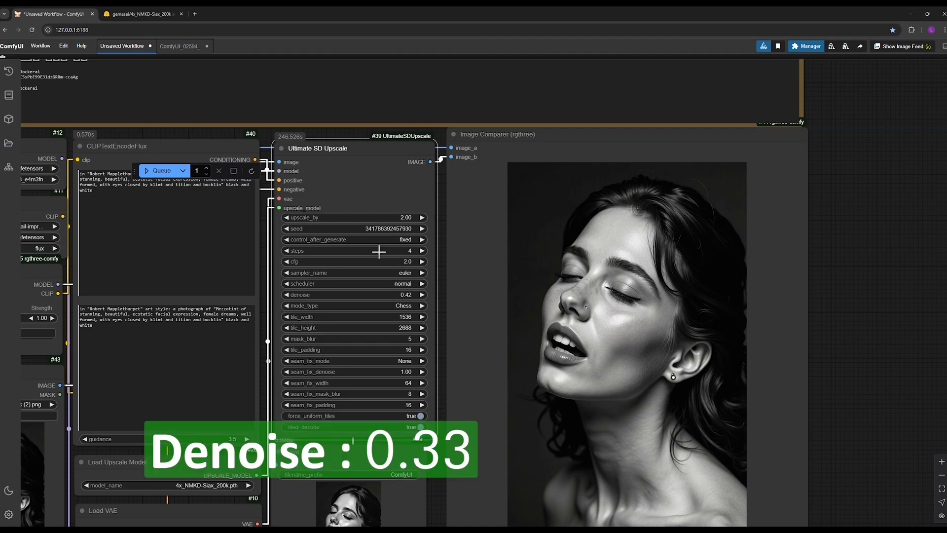
pyautogui.moveTo(398, 301)
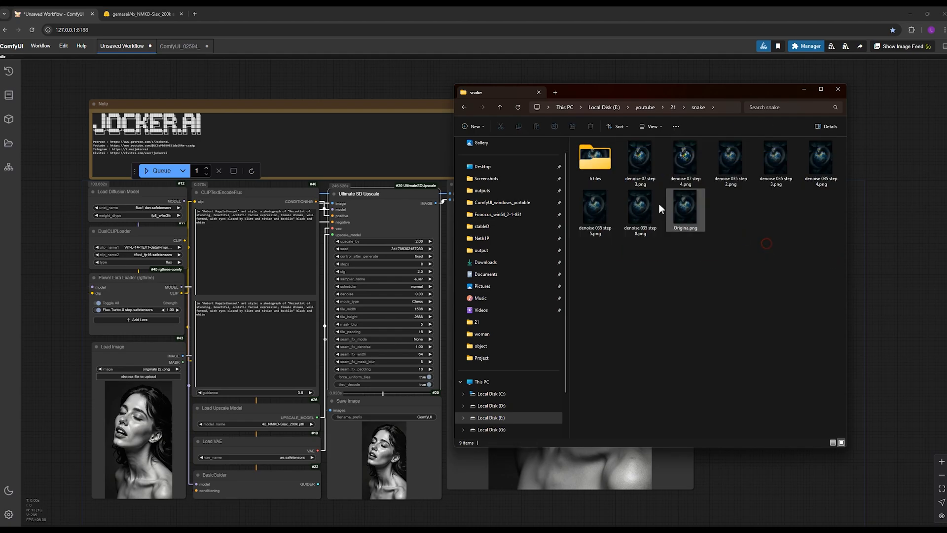
# Select the original snake image, then open the woman 6 examples and their first result
pyautogui.click(638, 211)
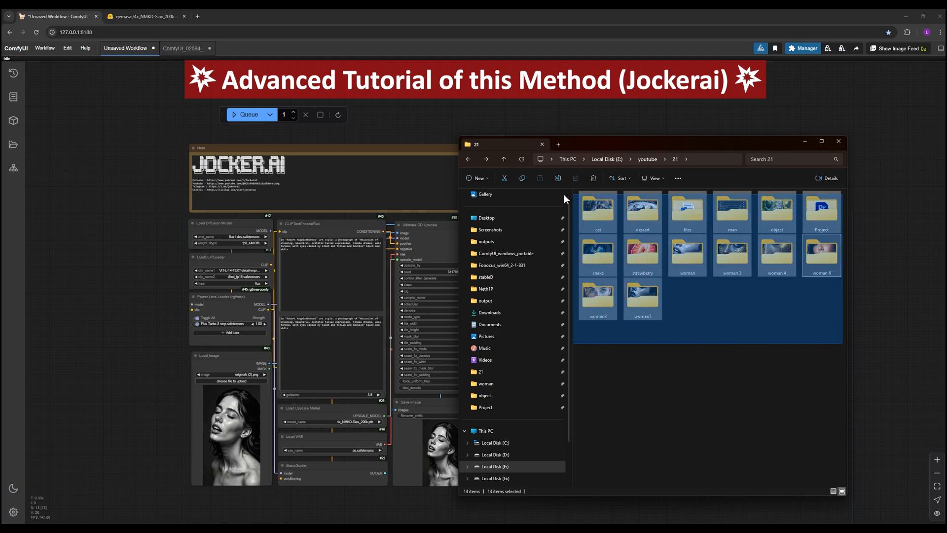
pyautogui.click(777, 254)
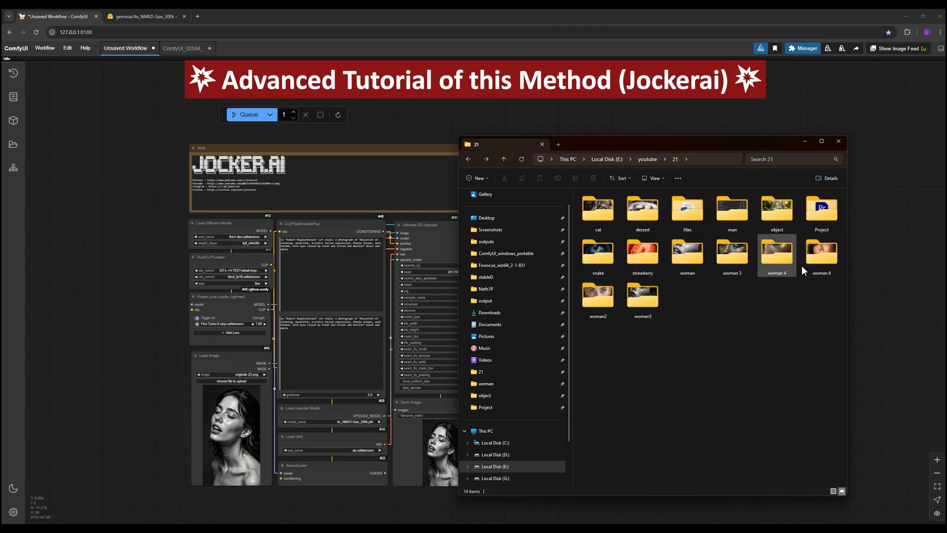
pyautogui.doubleClick(820, 252)
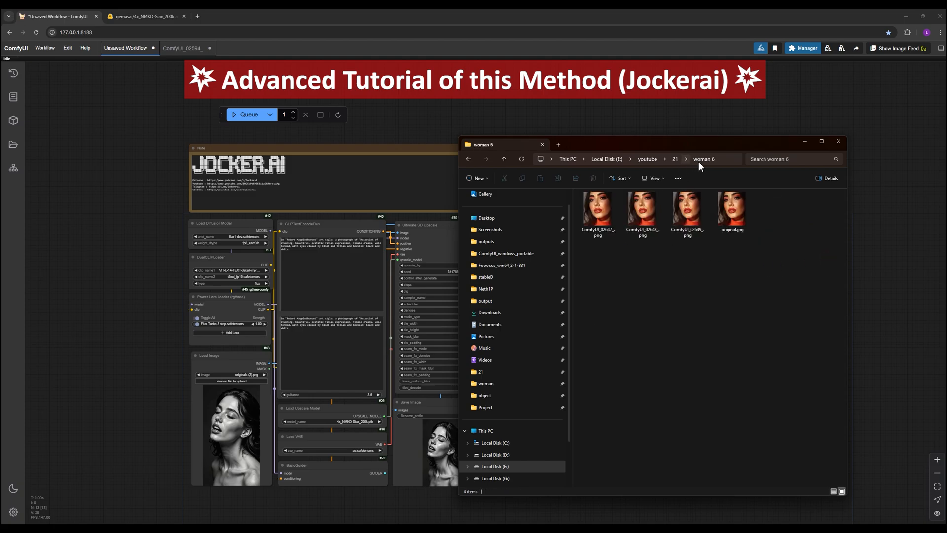
pyautogui.click(597, 213)
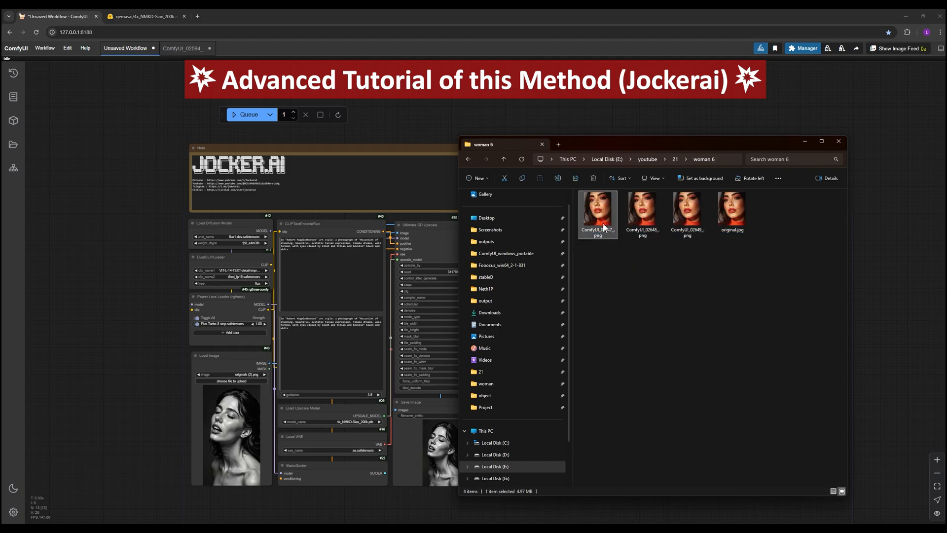
# Go back to the example sets and open a generated image from the man folder
pyautogui.click(504, 159)
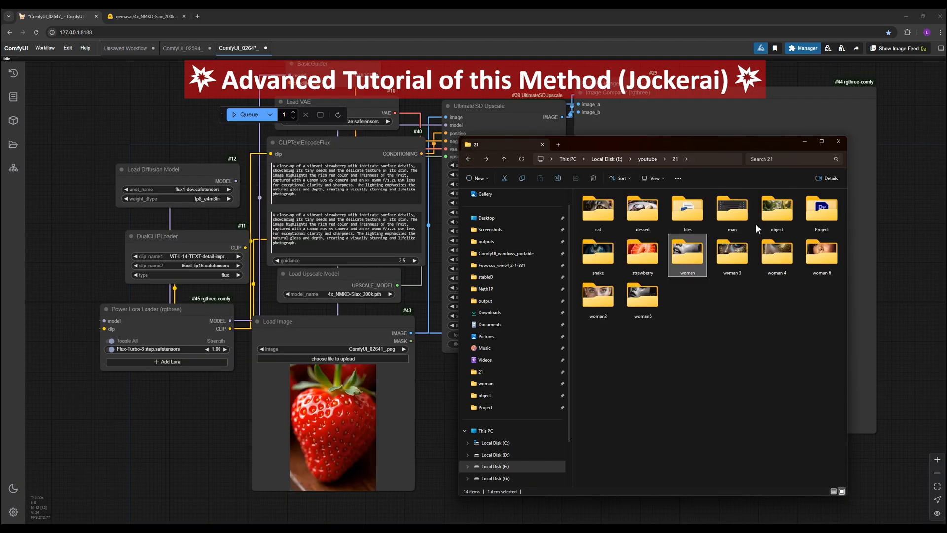
pyautogui.doubleClick(731, 208)
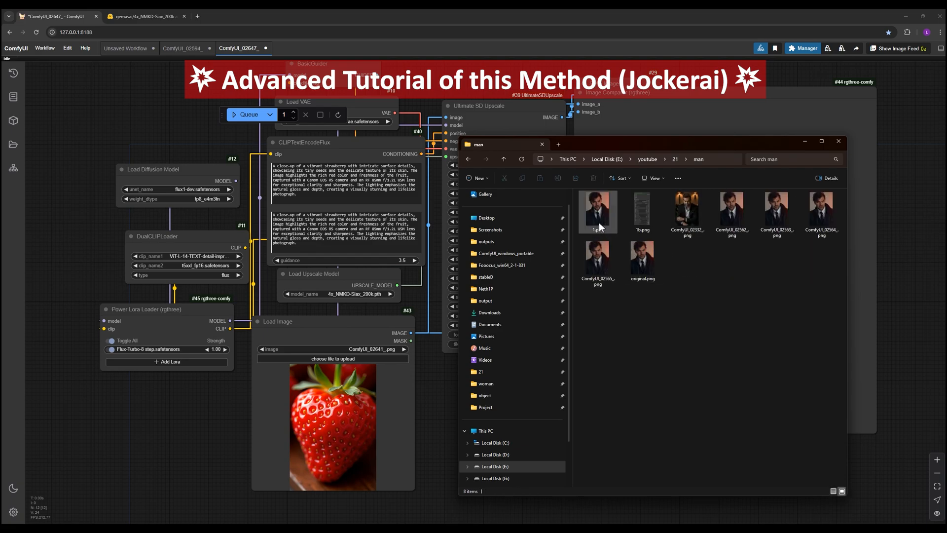
pyautogui.click(686, 211)
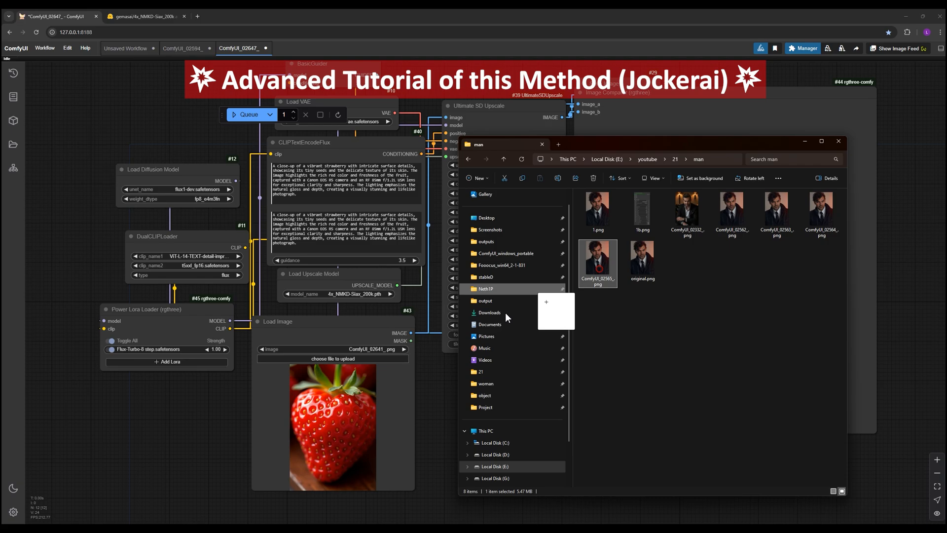
pyautogui.doubleClick(731, 212)
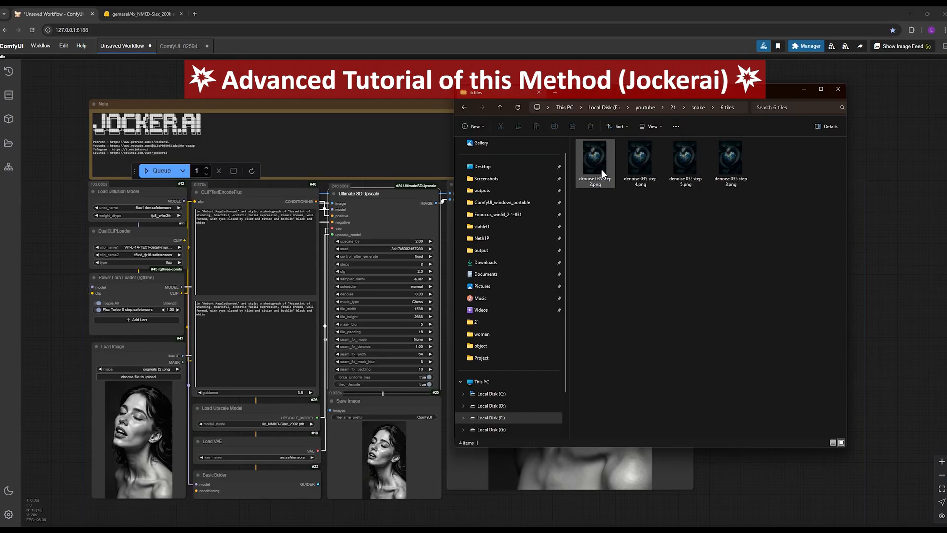
# Leave snake's 6 tiles results for the 21 example sets and select the object folder
pyautogui.click(463, 107)
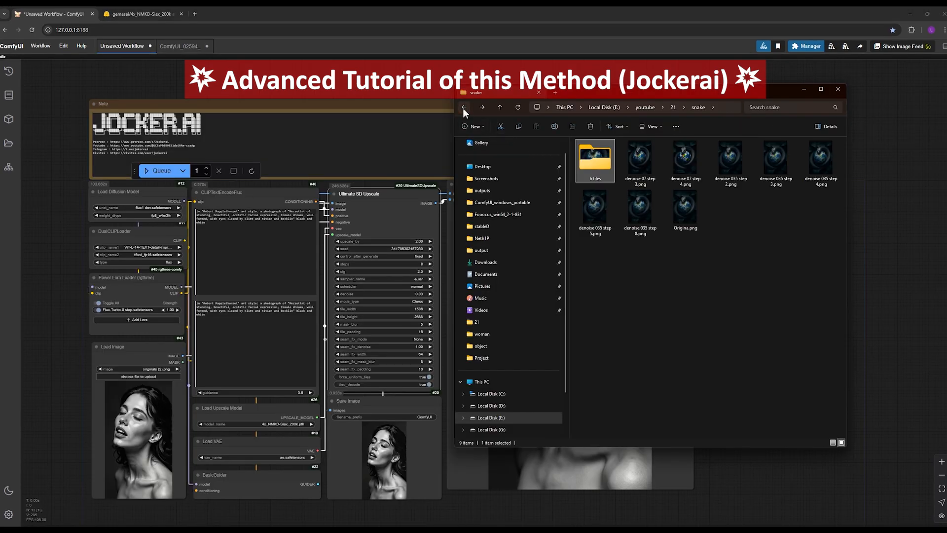
pyautogui.click(463, 107)
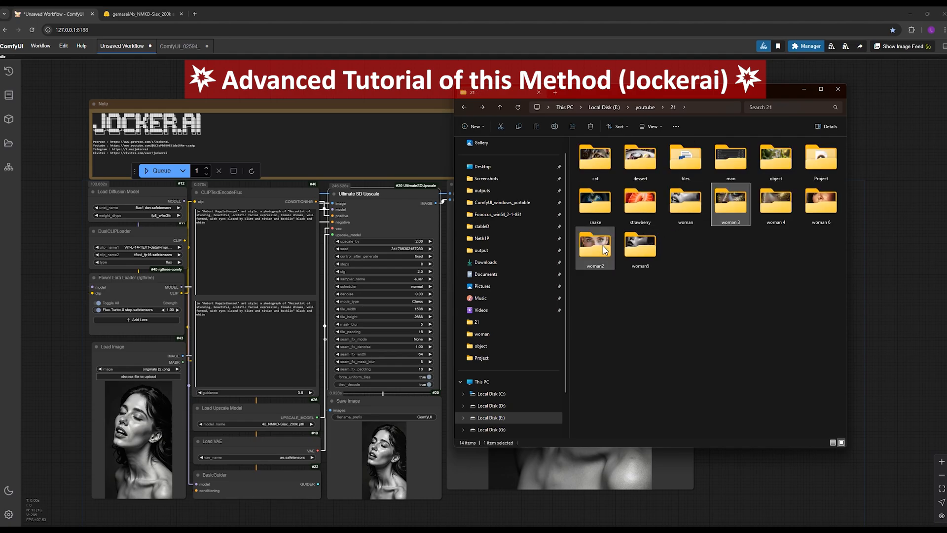
pyautogui.click(776, 159)
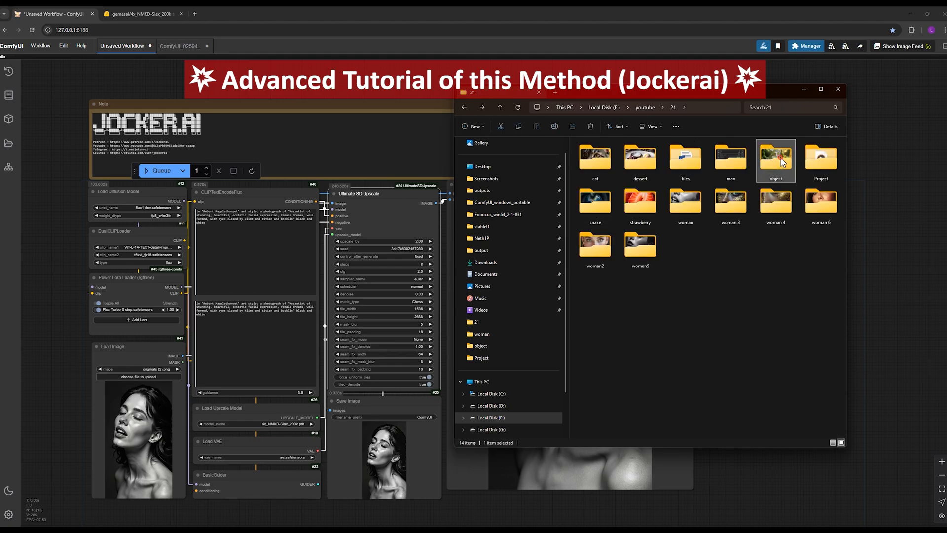
pyautogui.click(594, 158)
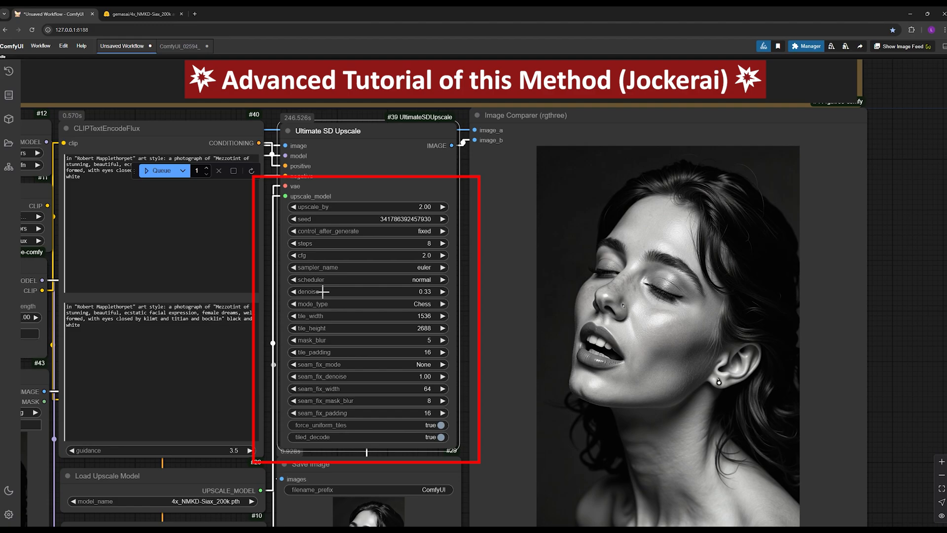
pyautogui.moveTo(322, 328)
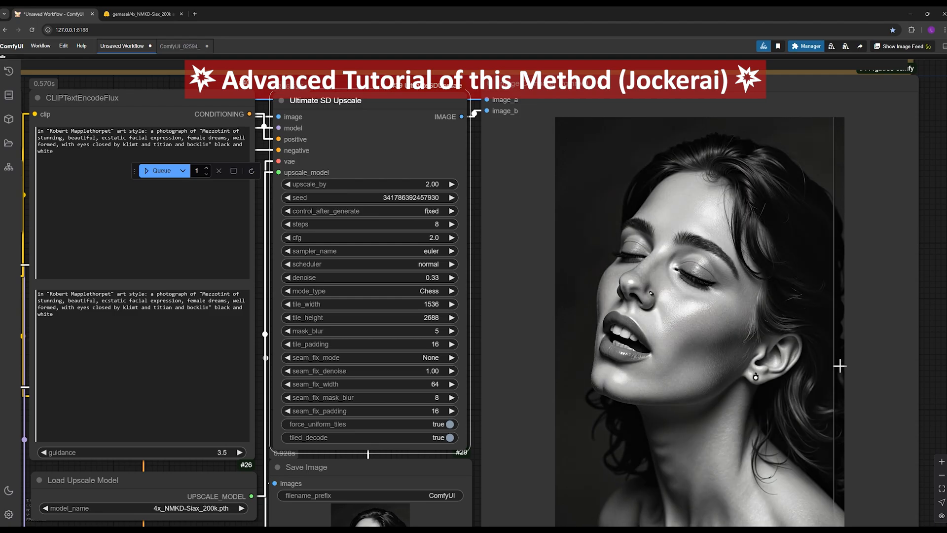
# Slide the Image Comparer divider to compare the original portrait against the upscaled one
pyautogui.moveTo(840, 365); pyautogui.dragTo(787, 376)
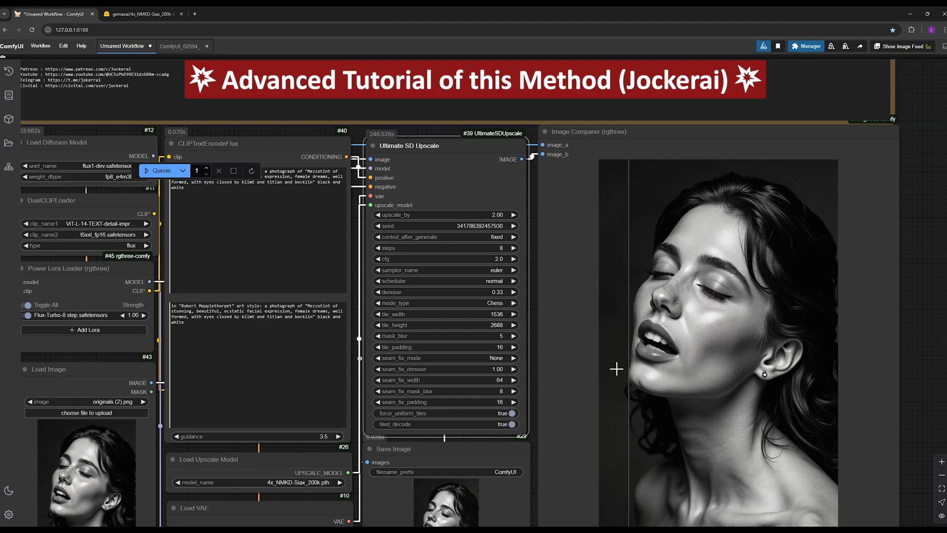
# Keep denoise at 0.33 and drop Ultimate SD Upscale to 2 steps
pyautogui.doubleClick(442, 292)
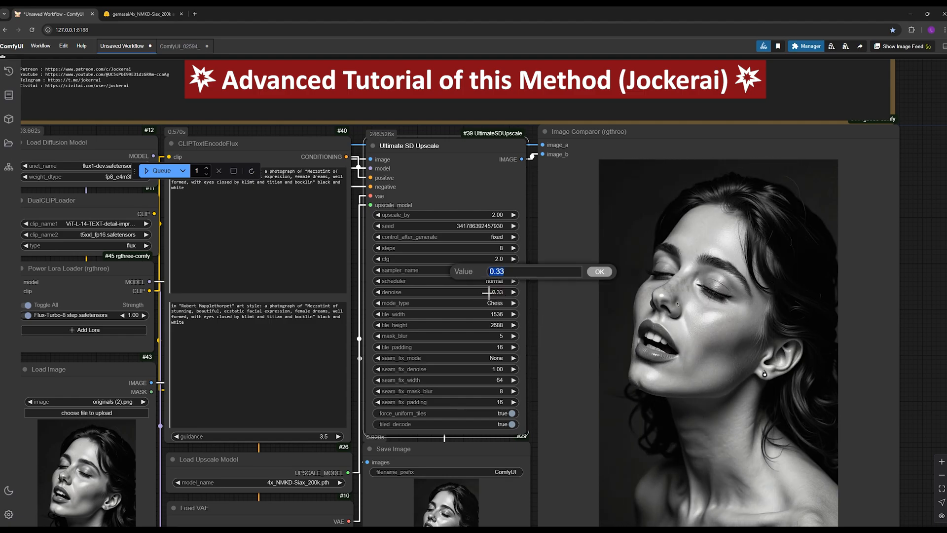
pyautogui.click(599, 271)
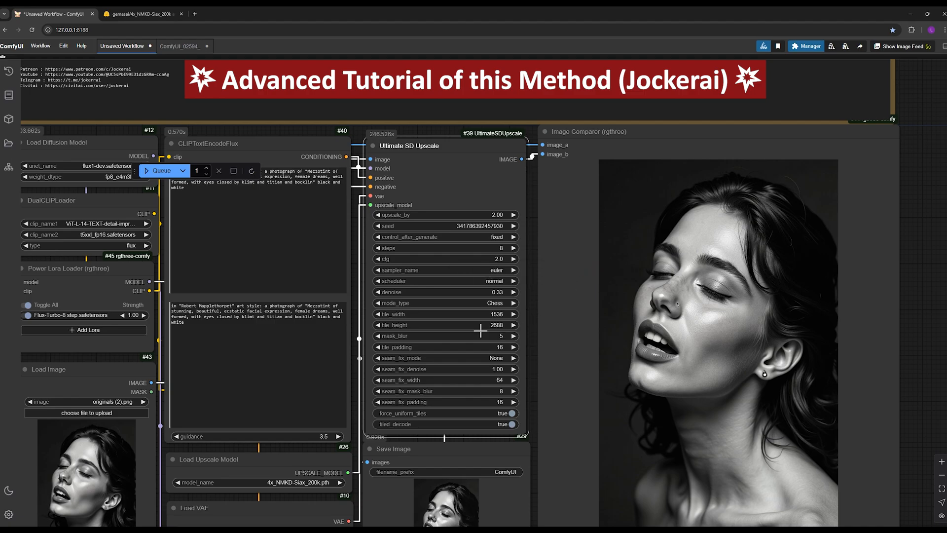
pyautogui.moveTo(447, 345)
pyautogui.write('2')
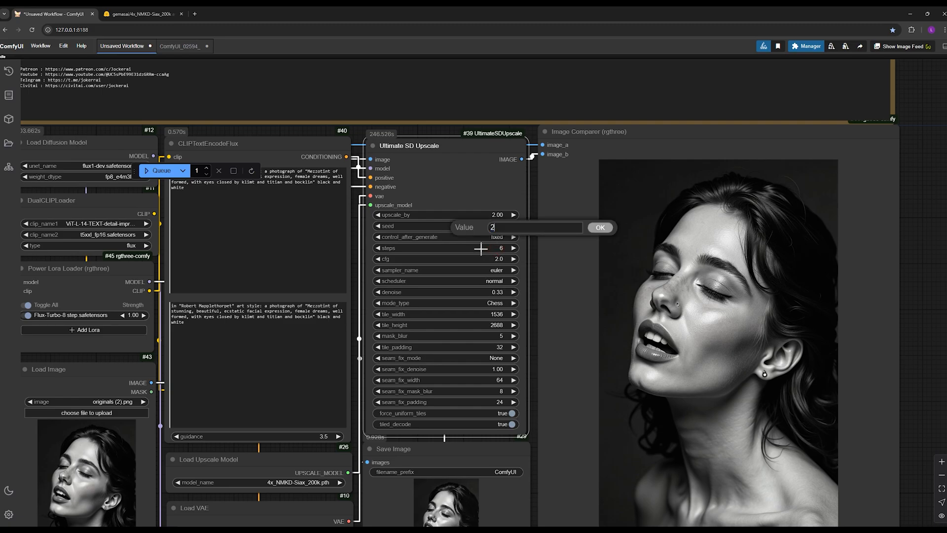
pyautogui.click(600, 227)
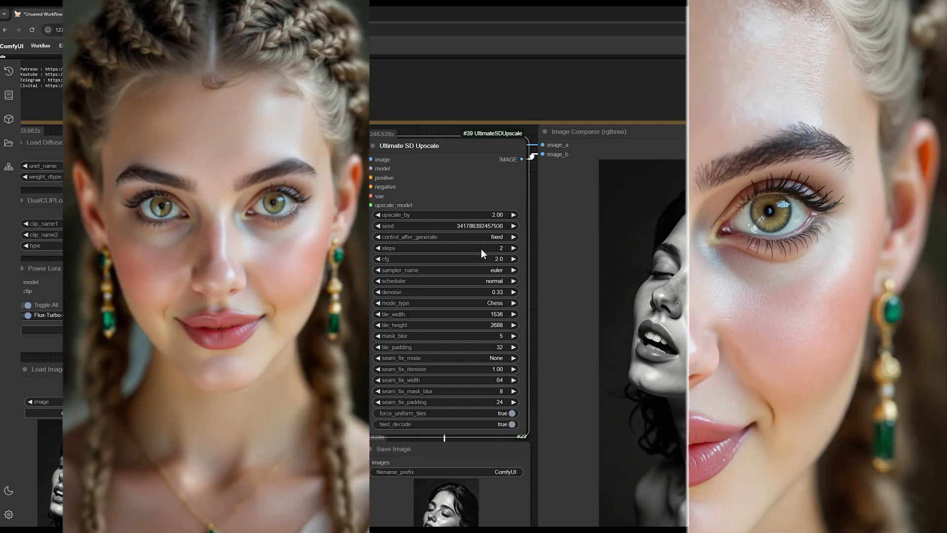